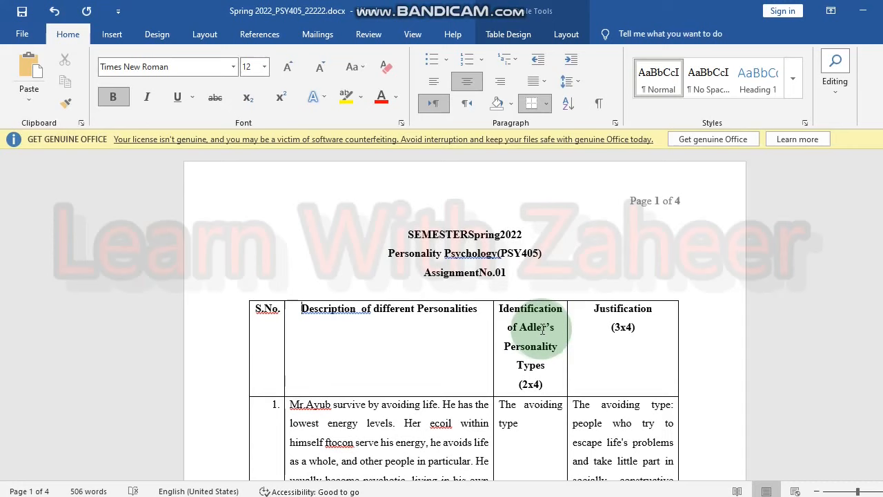
Scroll to the end of the table and place the cursor after Row 4's justification
scroll(down, 3)
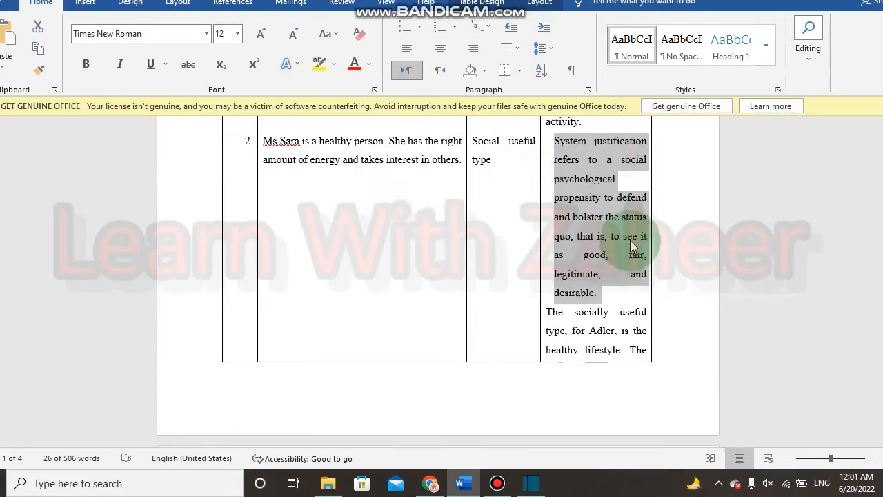
scroll(down, 3)
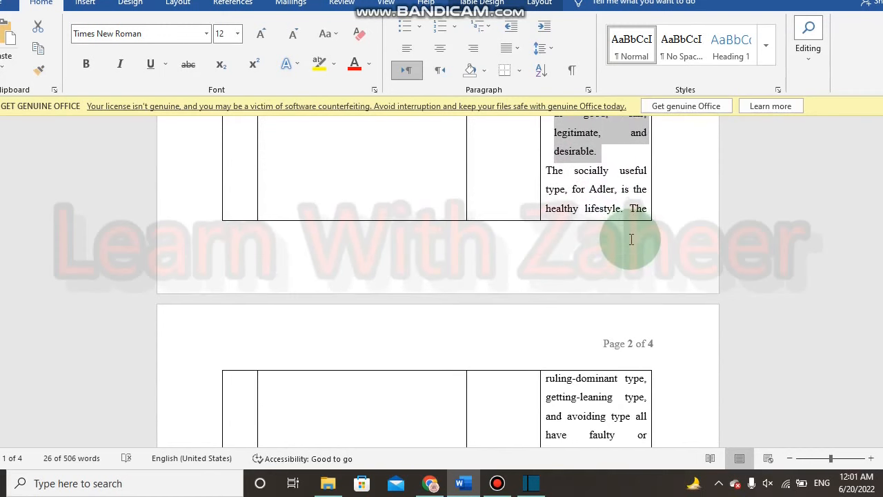
scroll(down, 3)
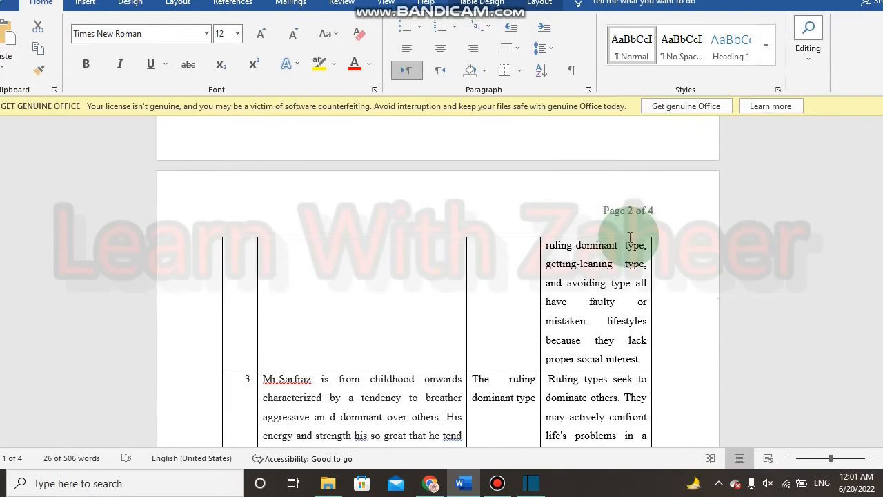
scroll(down, 3)
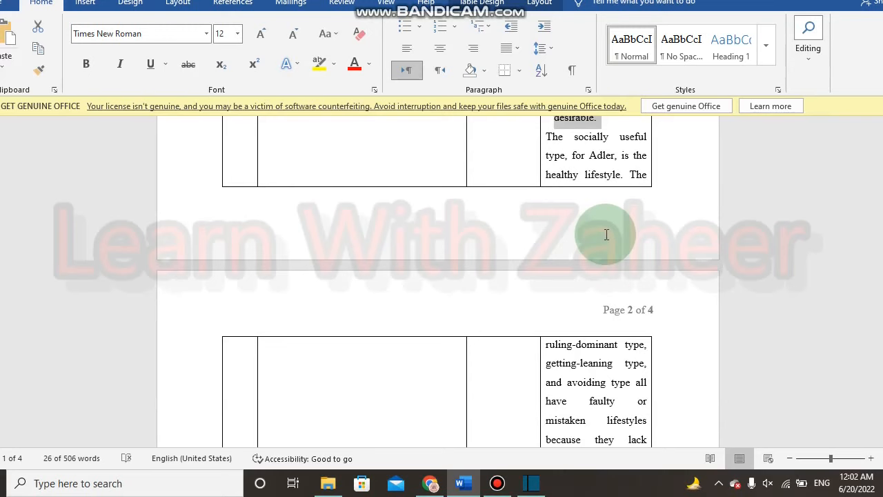
scroll(down, 3)
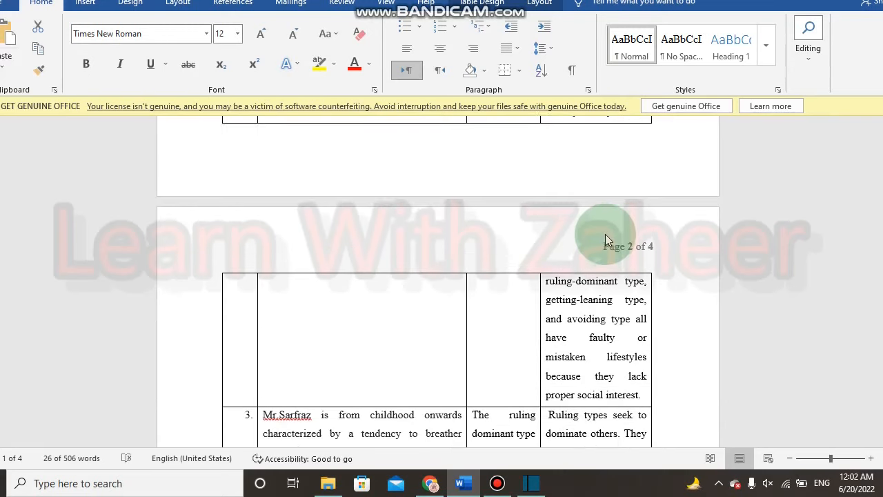
scroll(down, 3)
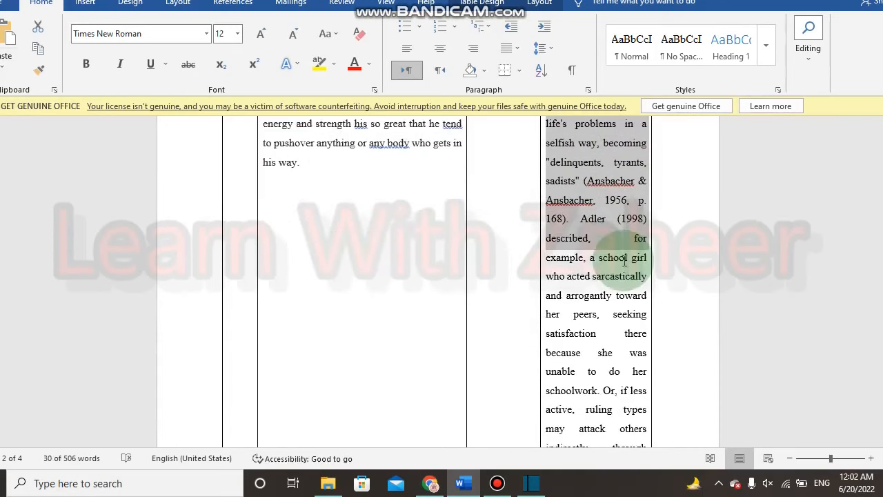
scroll(down, 3)
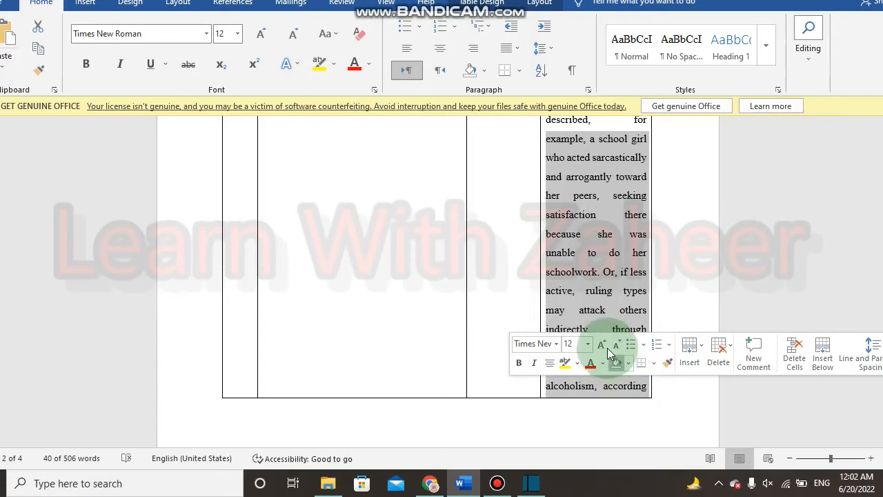
scroll(down, 3)
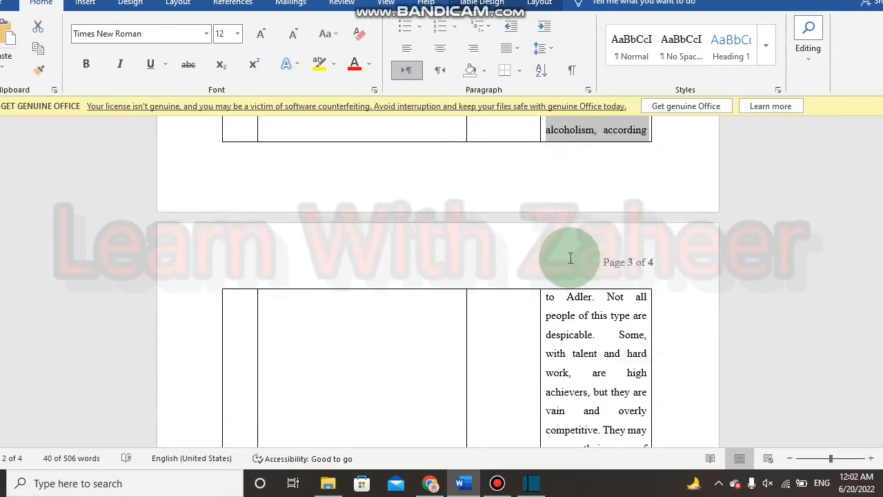
scroll(down, 3)
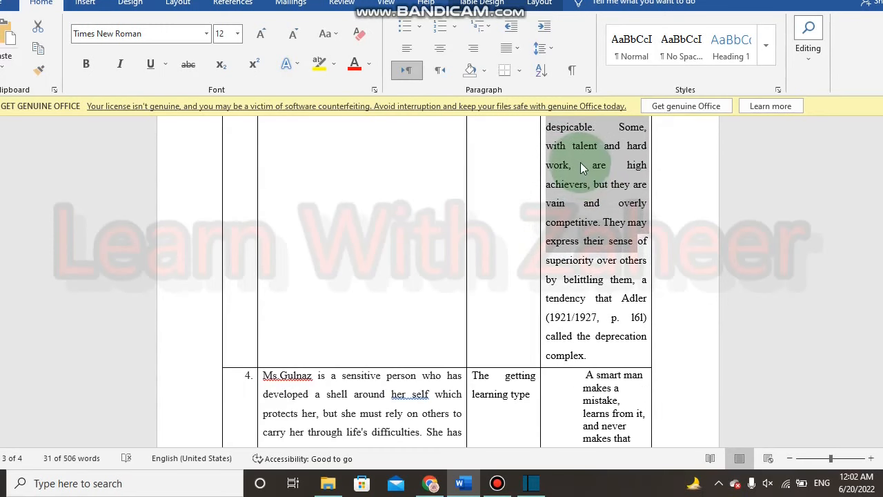
scroll(down, 3)
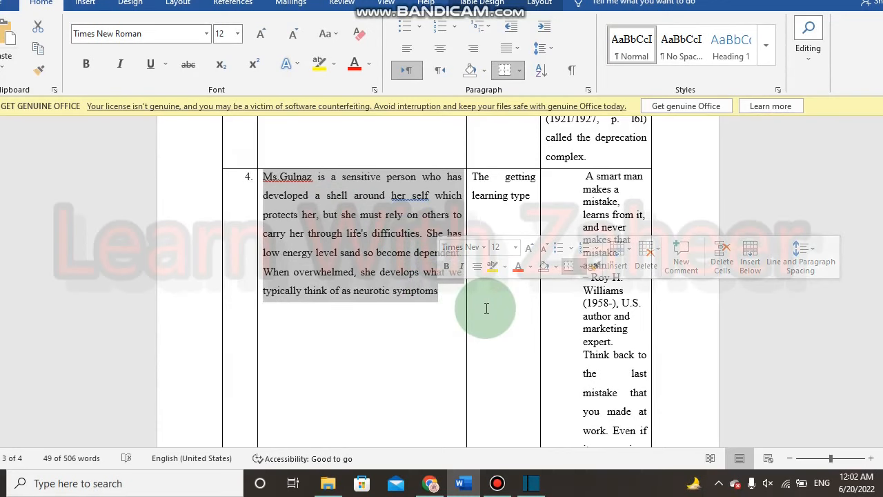
click(486, 228)
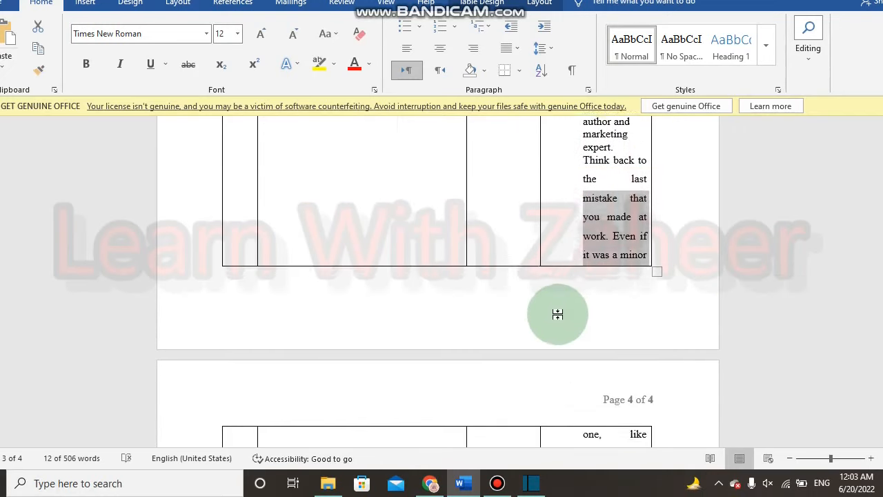
Scroll down to the new blank fifth page after the table
scroll(down, 3)
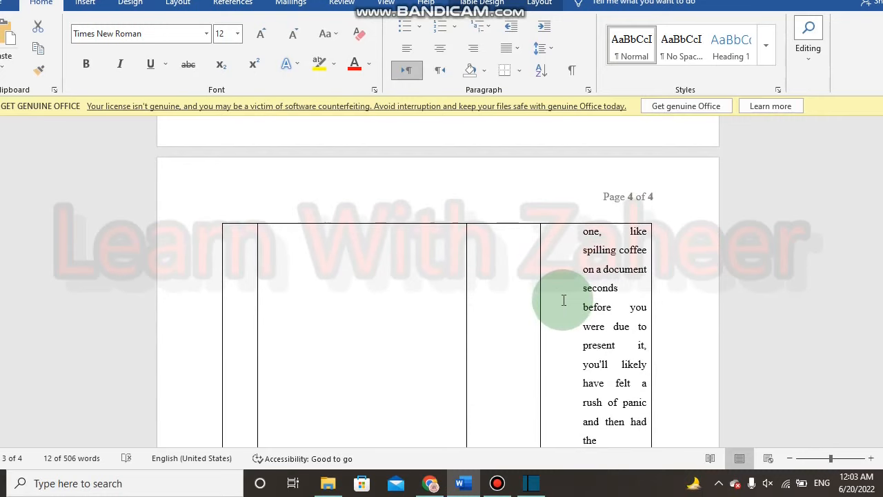
scroll(down, 3)
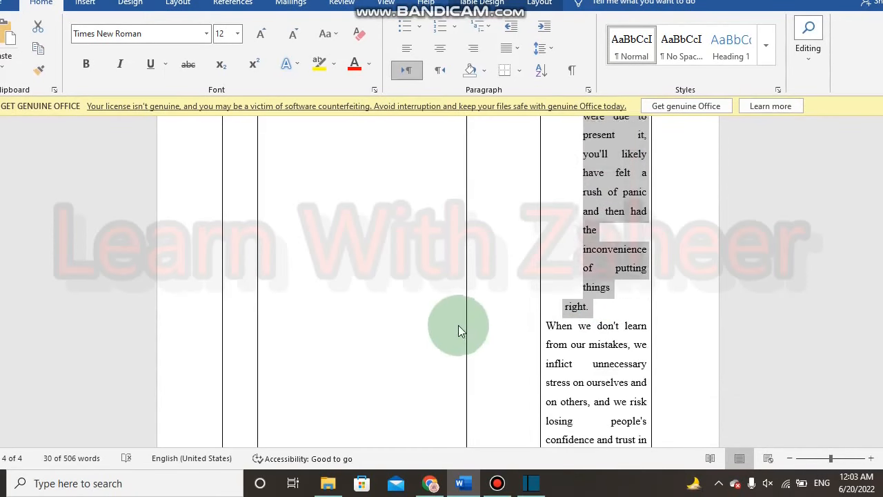
scroll(down, 3)
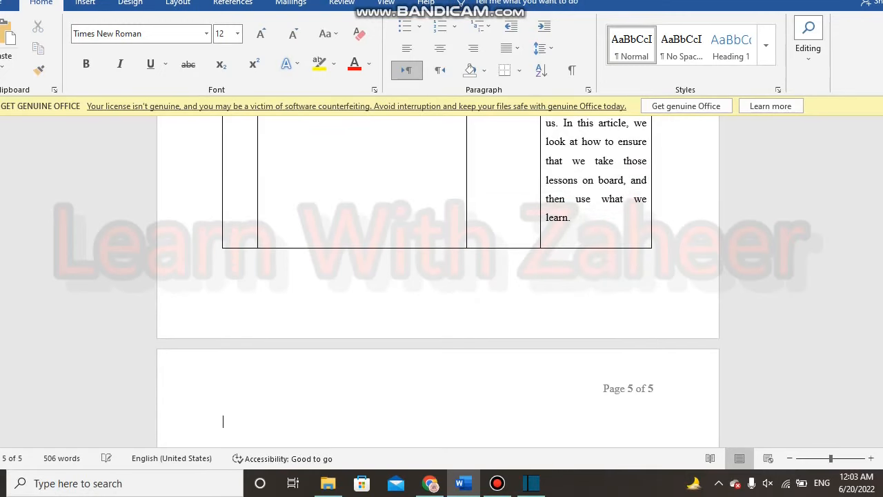
Type 'Thanks for watching this video please subscribe this channel for more solutions' on page 5
text(Thanks for e)
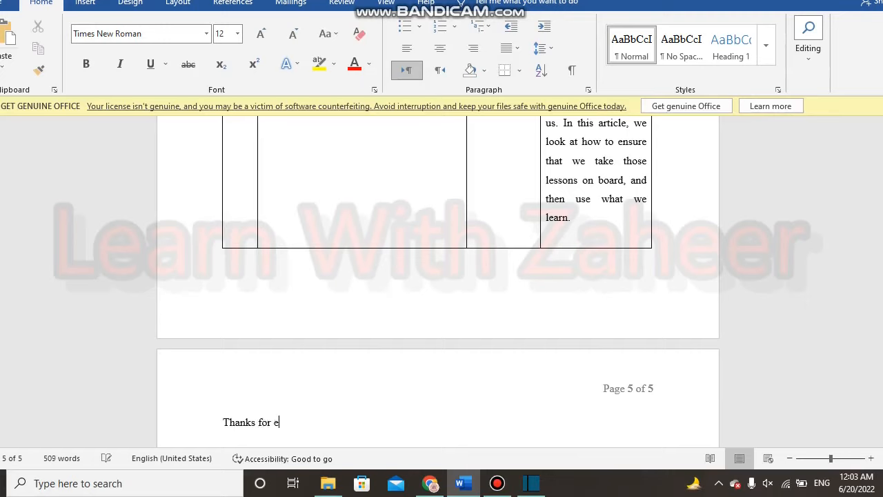
text(atching th)
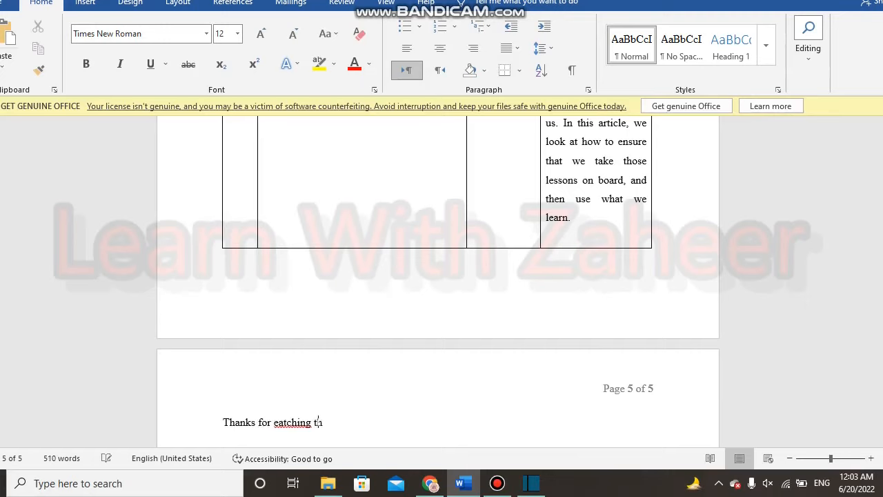
text(is)
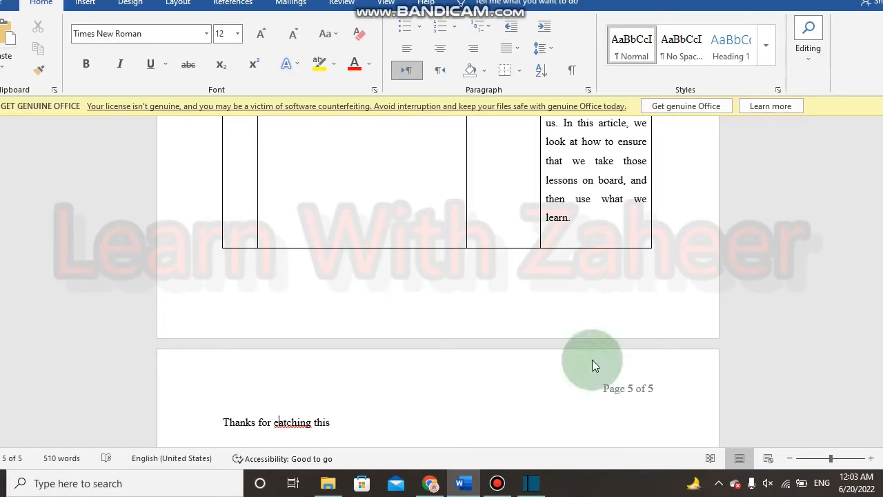
text(watching)
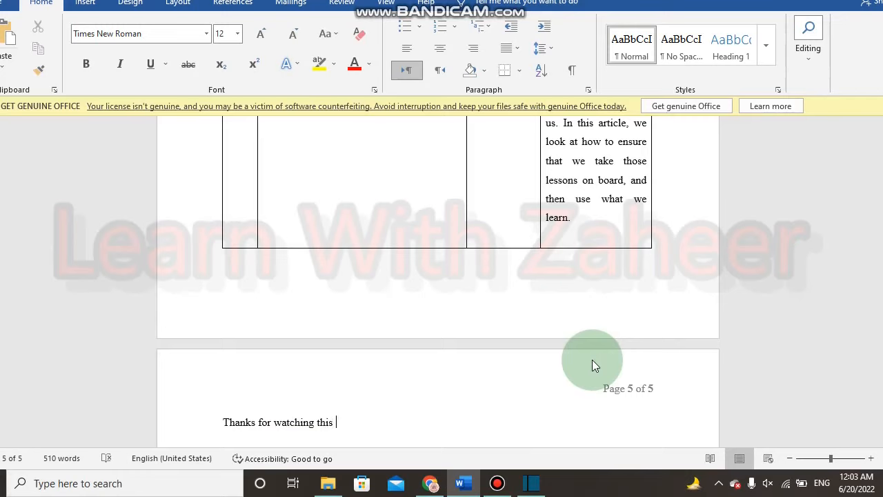
text(video)
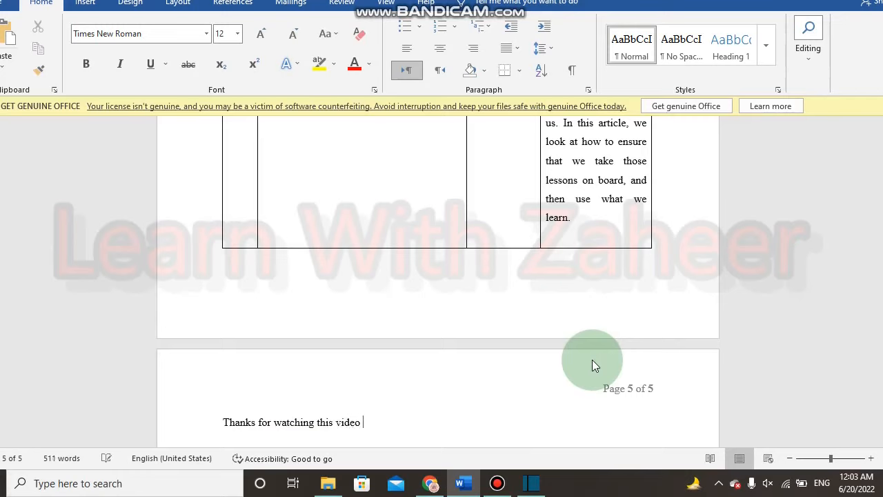
text(please s)
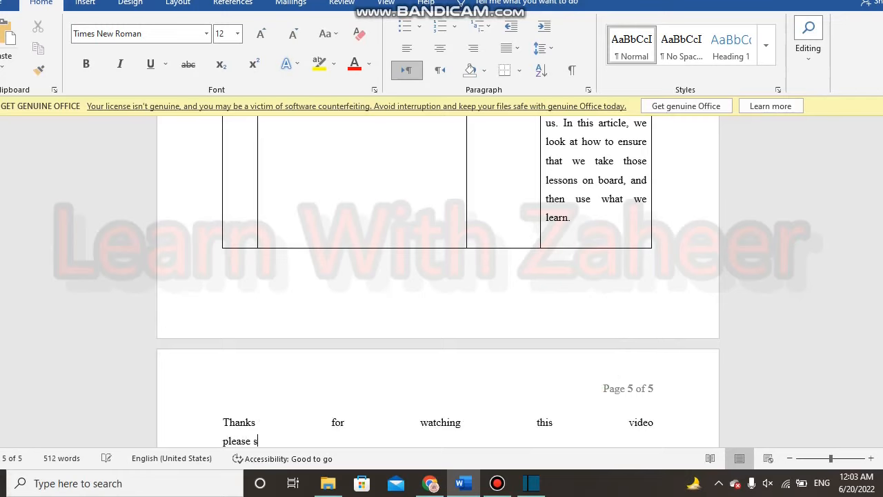
text(ubscri)
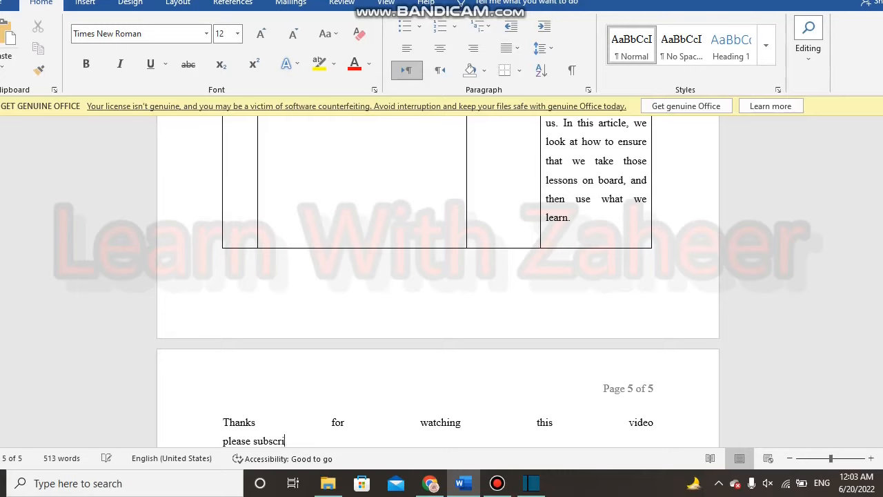
text(e)
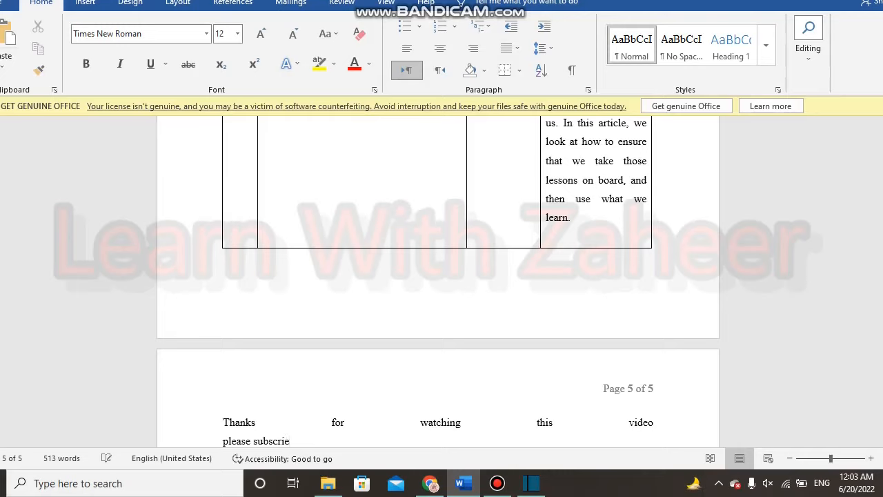
text(this)
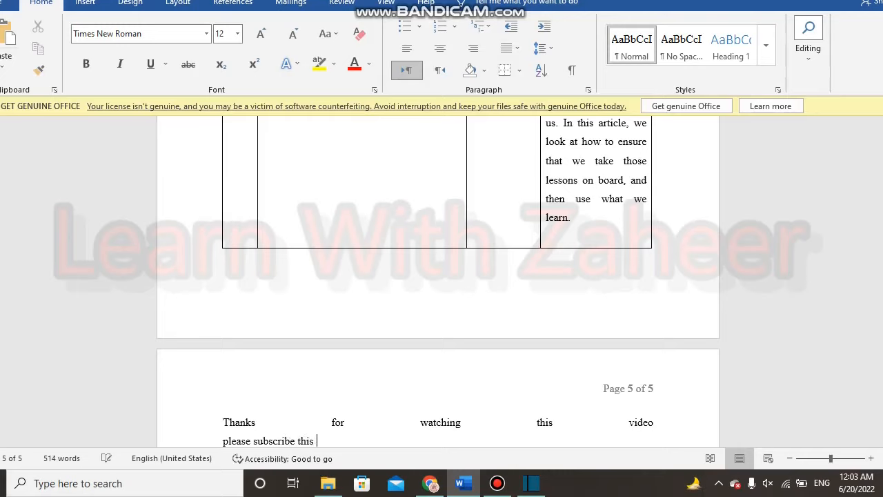
text(channel for more)
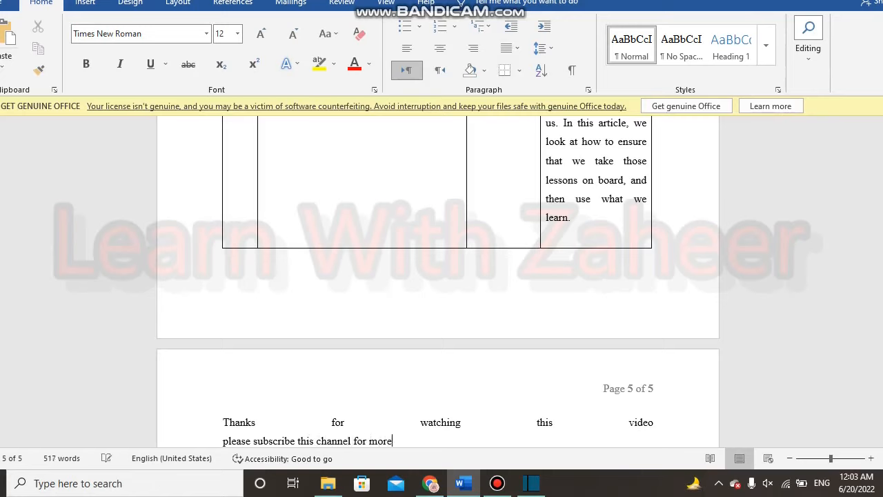
text(solutions)
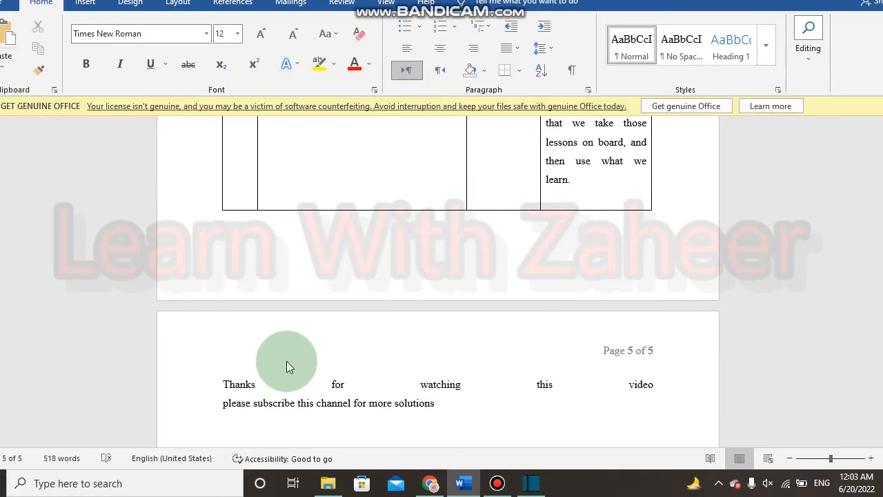
Change both thank-you lines on page 5 from justified to centered alignment
drag(289, 366, 410, 412)
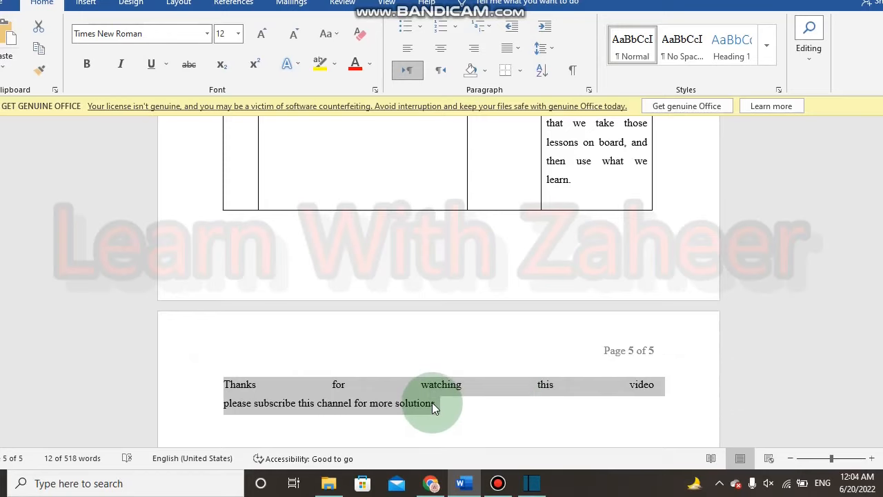
click(440, 48)
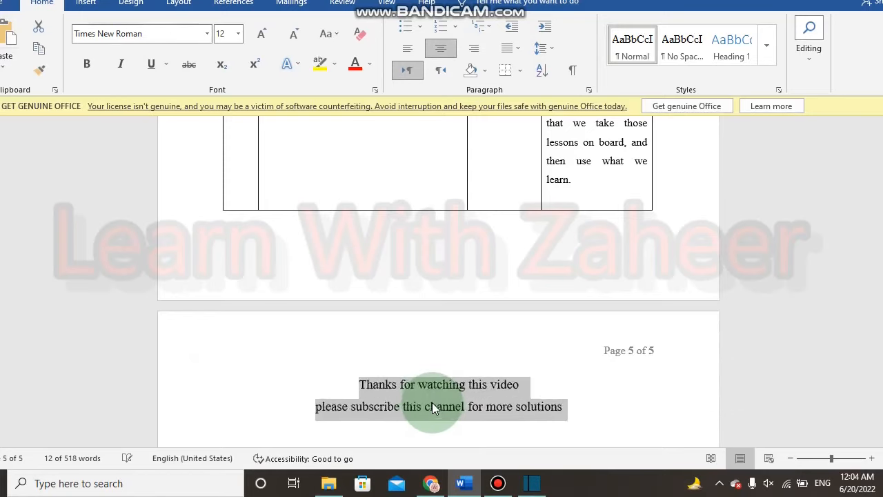